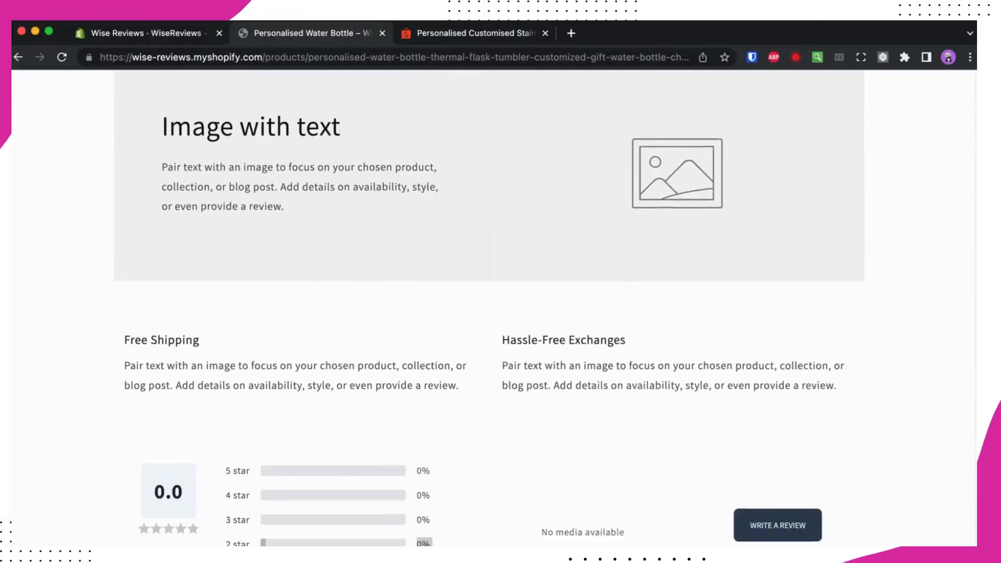
# Step: Check the bottle's empty 0.0 reviews widget, then view its Shopee listing with ratings
pyautogui.scroll(-3)
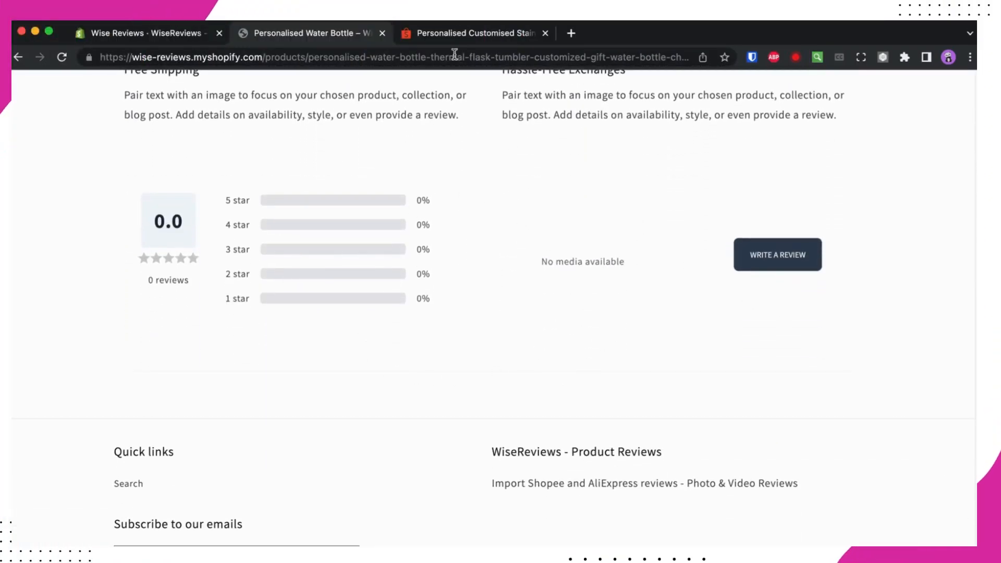
pyautogui.click(472, 32)
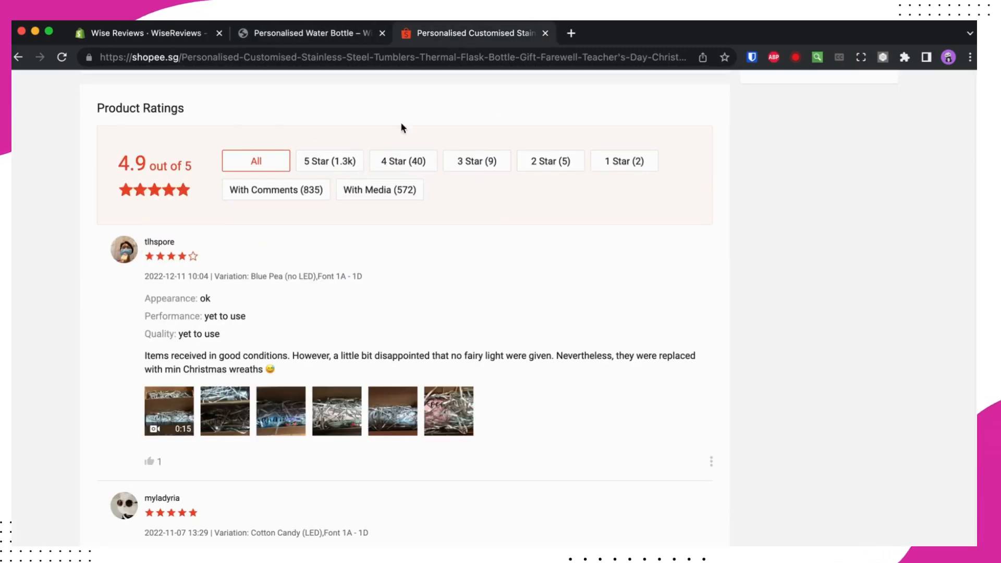
pyautogui.rightClick(364, 56)
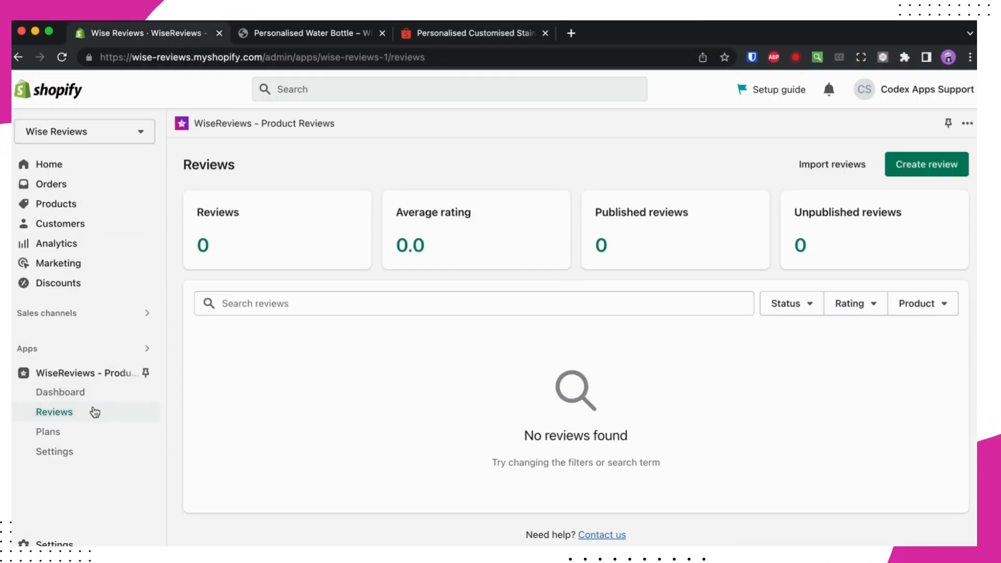
pyautogui.moveTo(743, 192)
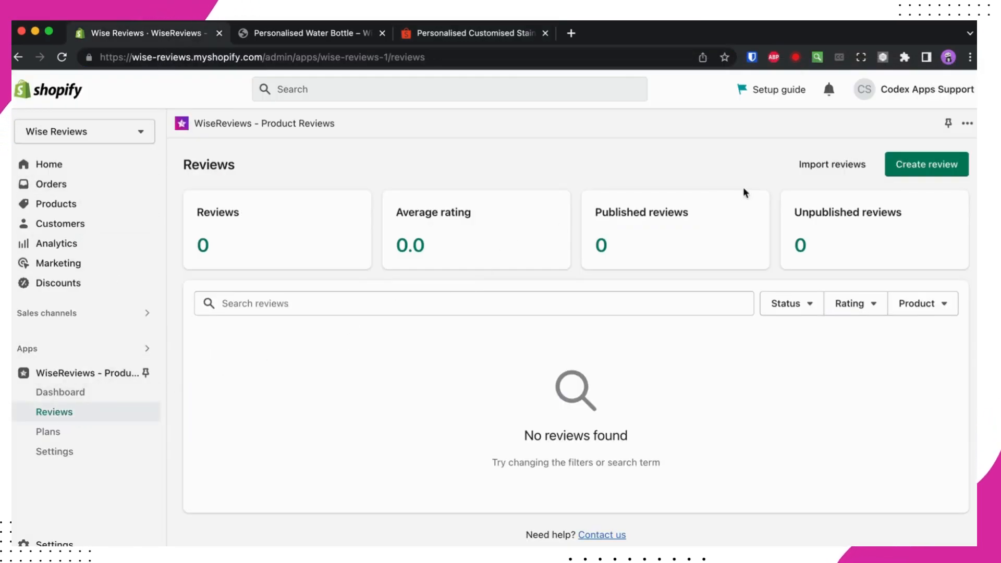
# Step: Import reviews for Personalised Water Bottle from the Shopee URL with Shopee as platform
pyautogui.click(832, 164)
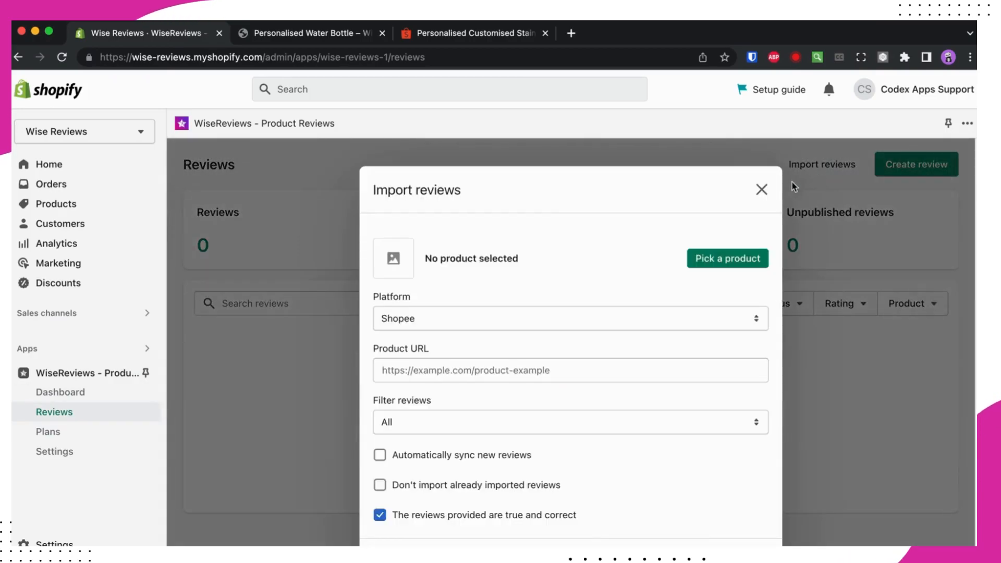
pyautogui.click(726, 259)
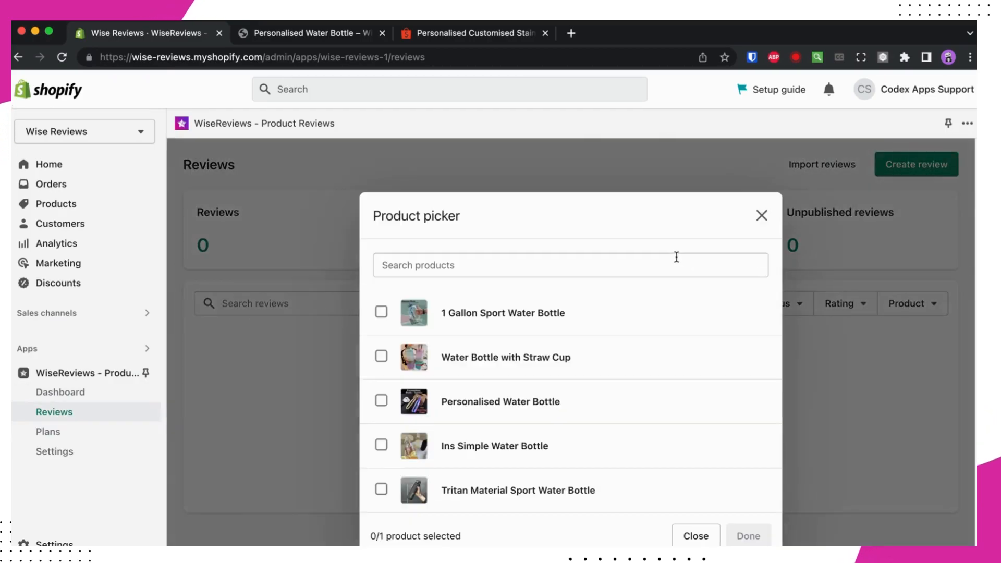
pyautogui.moveTo(385, 403)
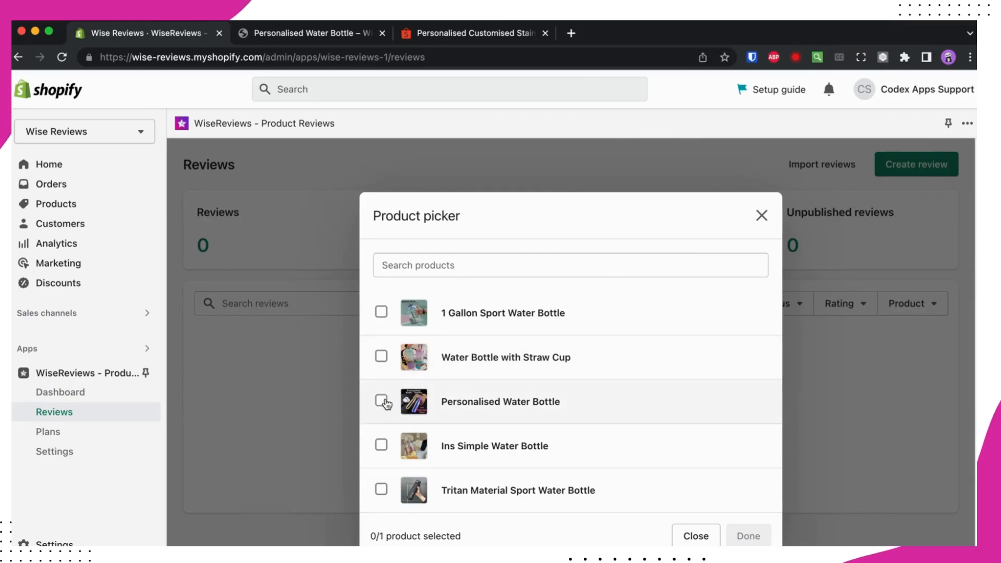
pyautogui.click(381, 401)
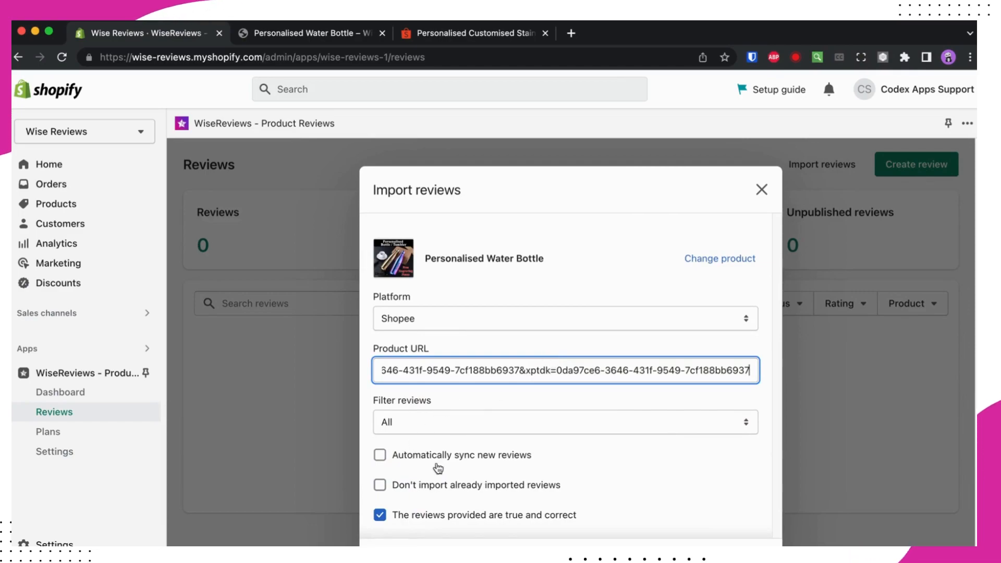
pyautogui.click(564, 318)
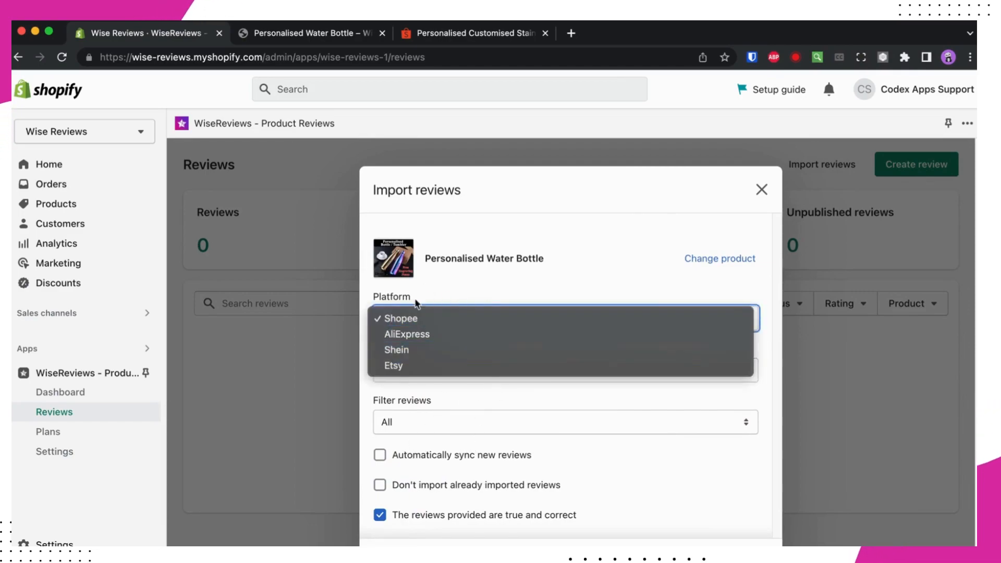
pyautogui.click(399, 318)
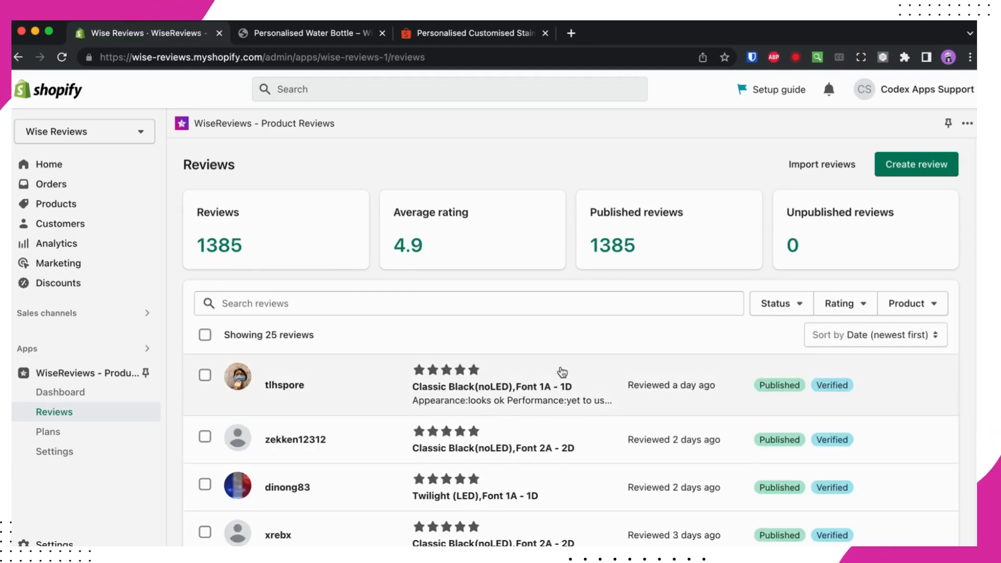
# Step: Browse the 1,385 imported reviews list, then switch to the bottle's storefront page
pyautogui.scroll(-3)
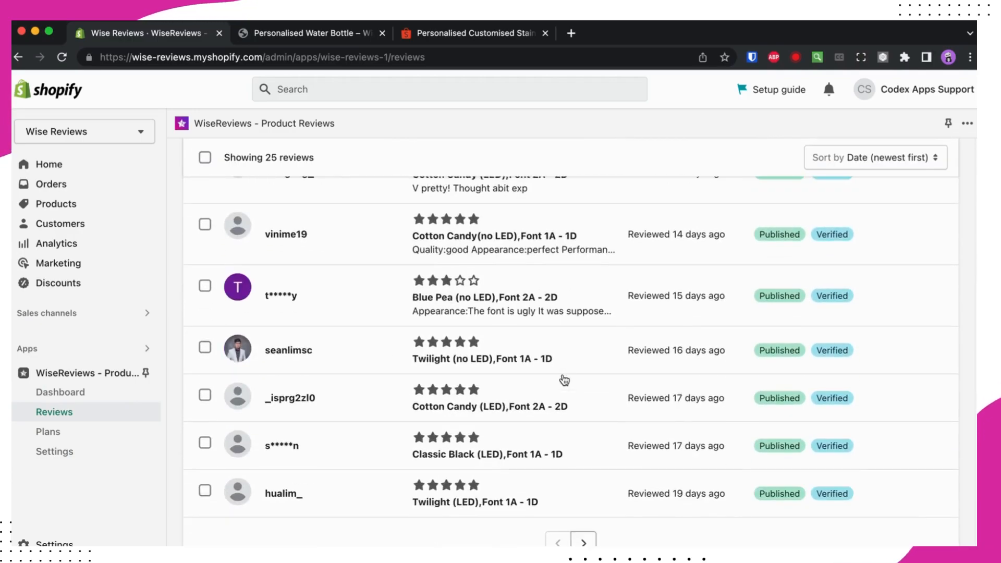
pyautogui.scroll(3)
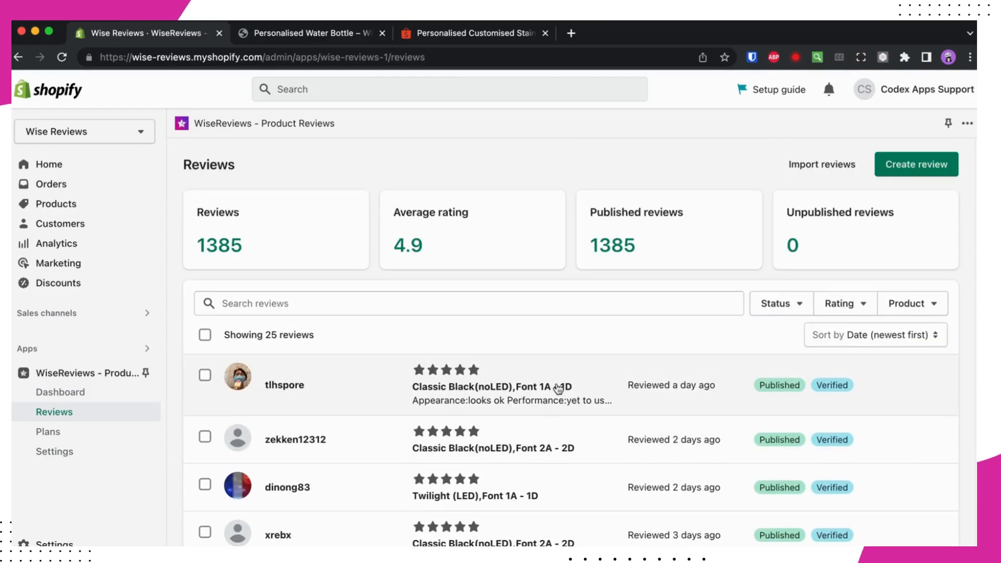
pyautogui.click(310, 32)
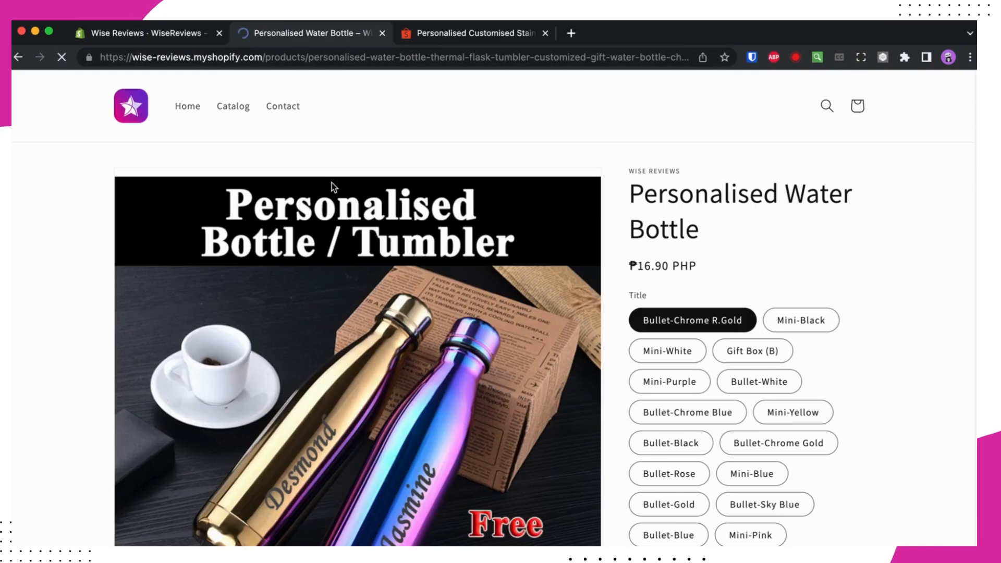
# Step: View the 4.9-star / 1385-review widget, enlarge a review photo, and load more reviews
pyautogui.scroll(-3)
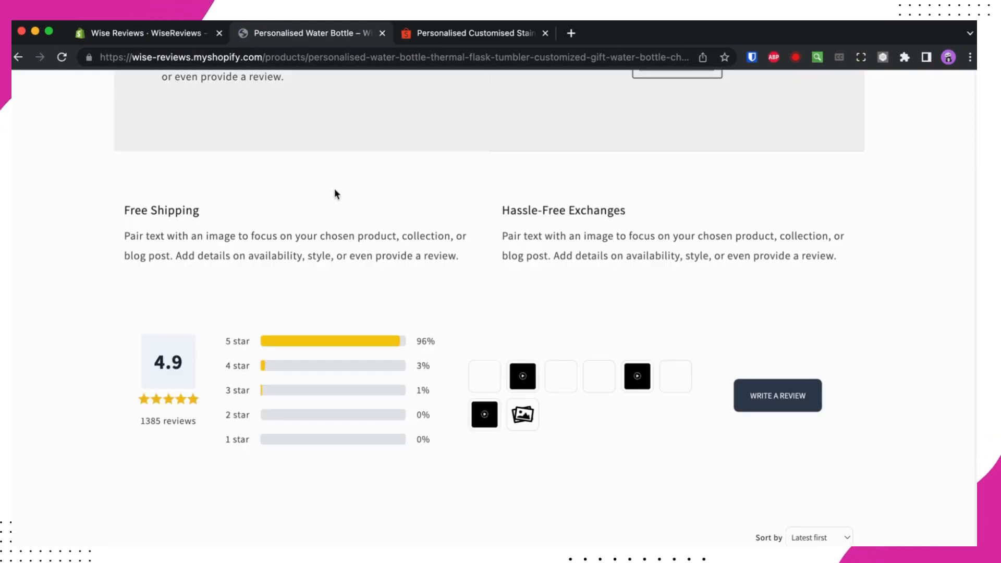
pyautogui.scroll(-3)
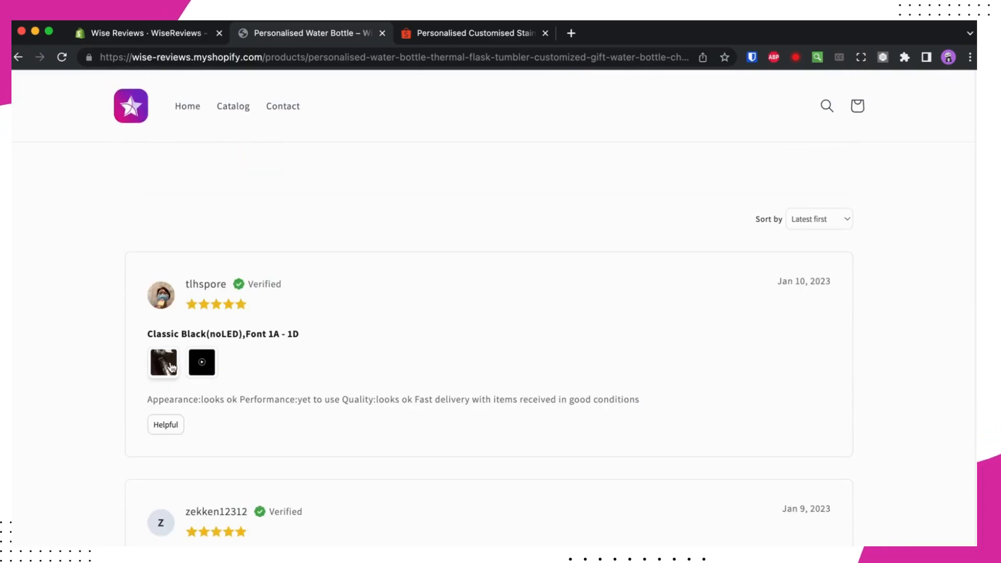
pyautogui.click(162, 362)
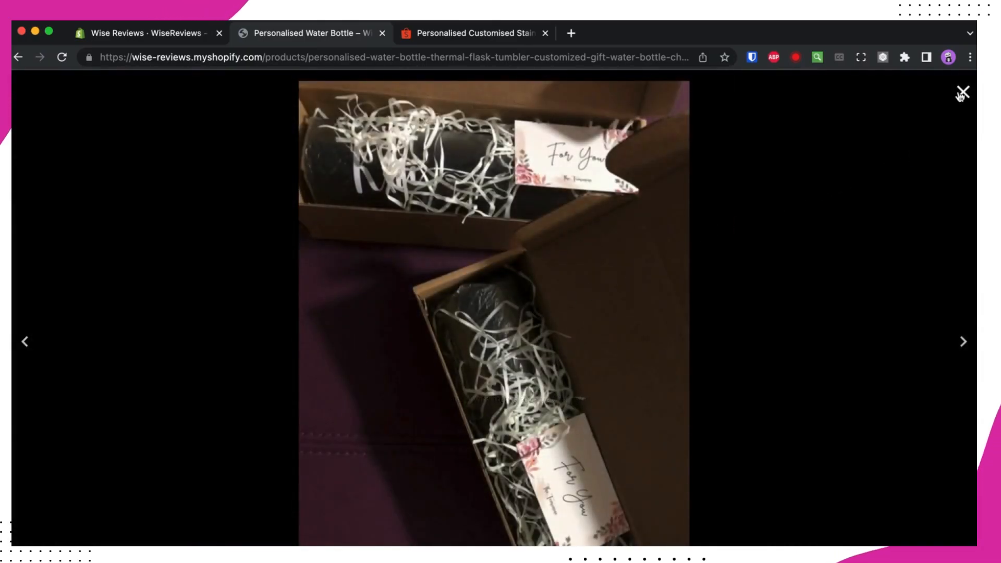
pyautogui.click(962, 92)
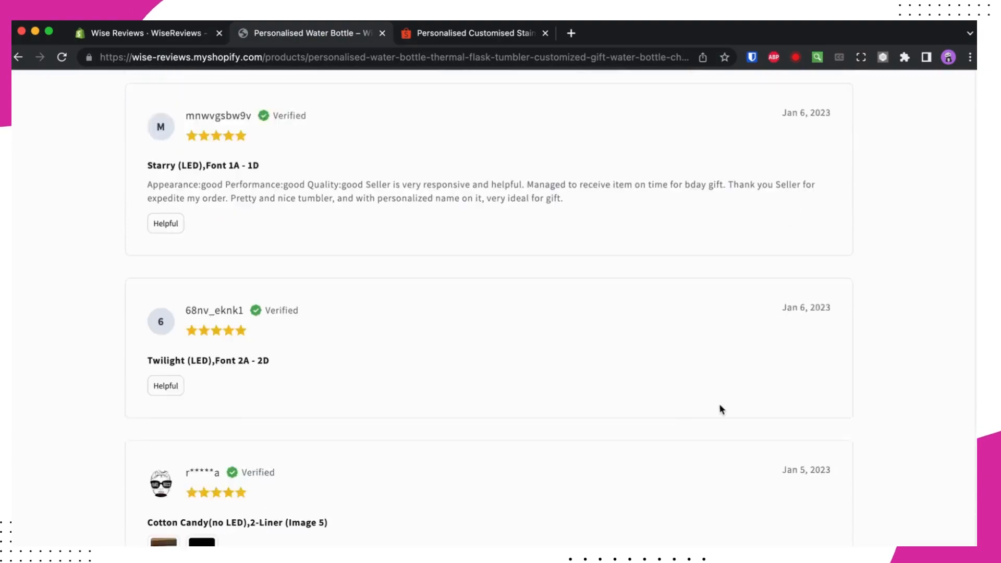
pyautogui.scroll(-3)
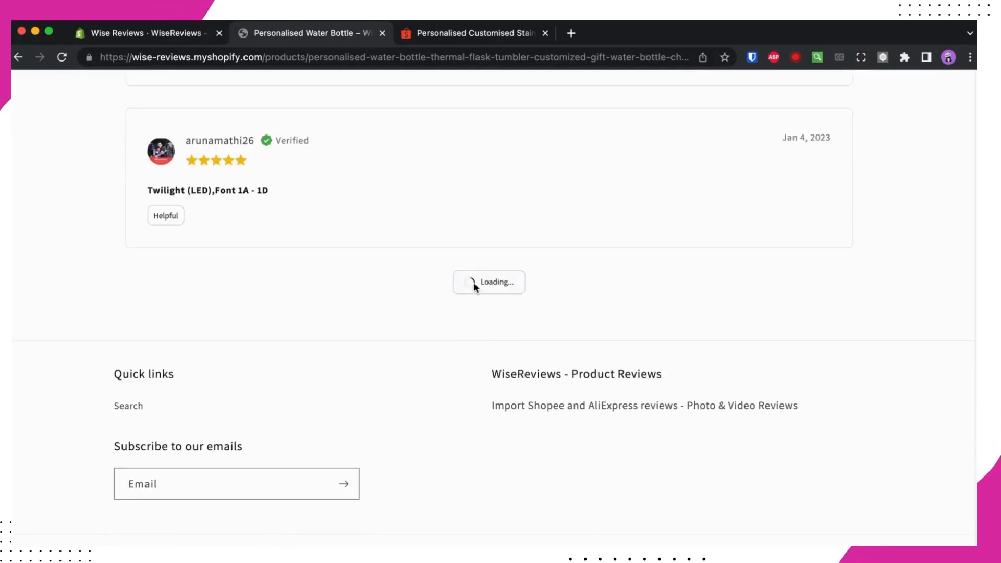
pyautogui.click(488, 283)
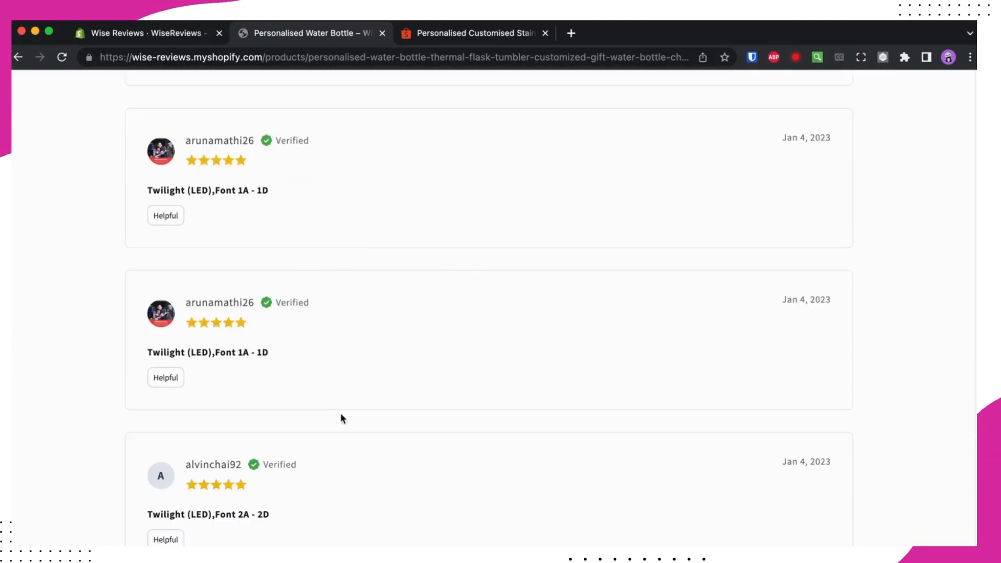